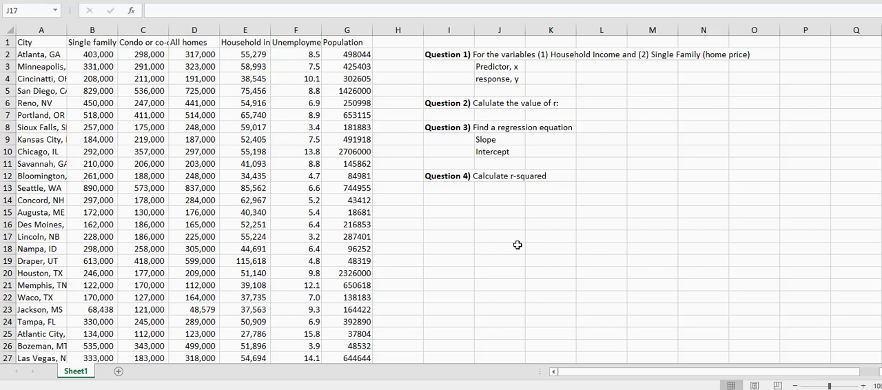
Step: Review the column headings (Condo, All homes, Household Income, unemployment, Population) to identify the variables
{"action": "left_click", "coordinate": [499, 237]}
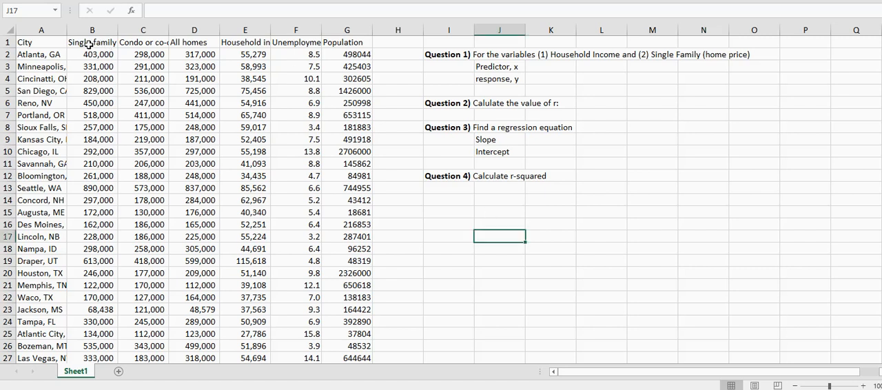
{"action": "left_click", "coordinate": [143, 41]}
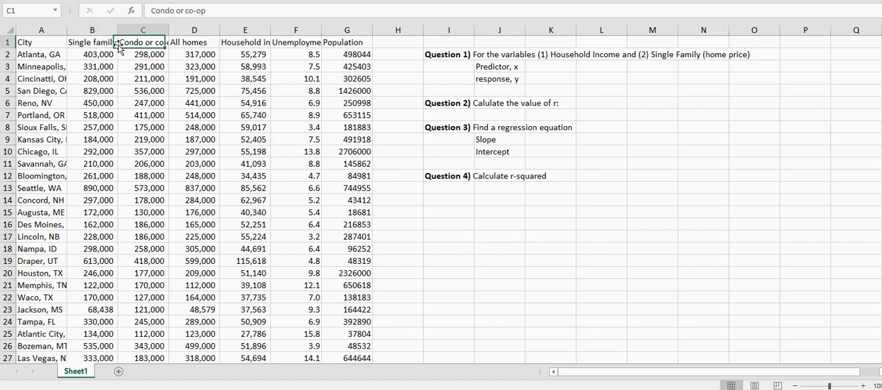
{"action": "left_click", "coordinate": [195, 41]}
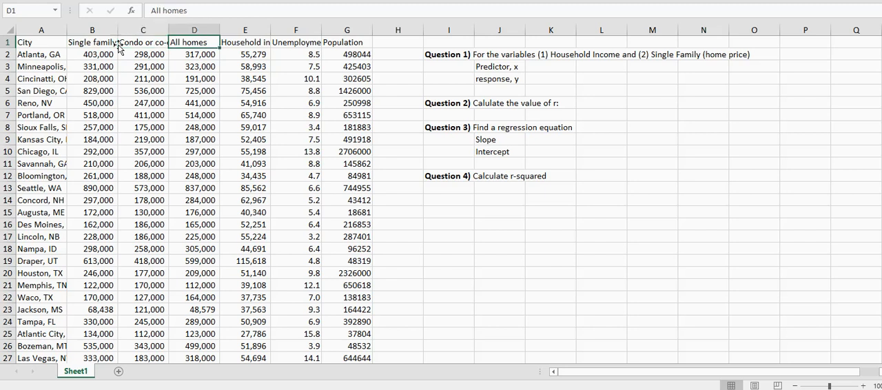
{"action": "left_click", "coordinate": [246, 42]}
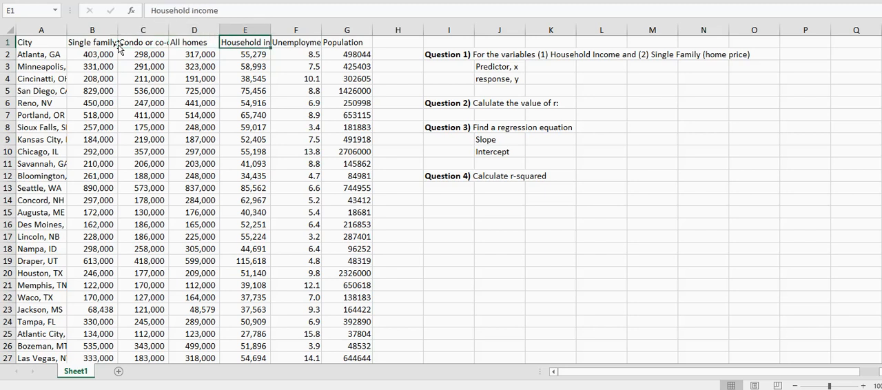
{"action": "left_click", "coordinate": [295, 41]}
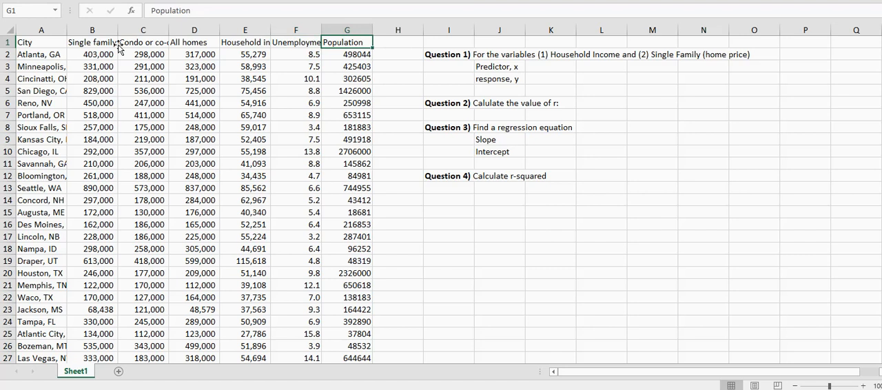
{"action": "left_click", "coordinate": [245, 42]}
{"action": "type", "text": "Household Income"}
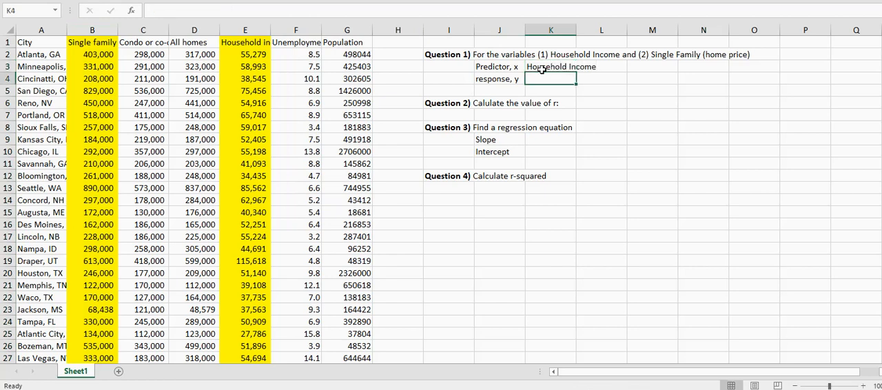
Step: Record Single Family (home price) as the response variable for Question 1
{"action": "type", "text": "Sin"}
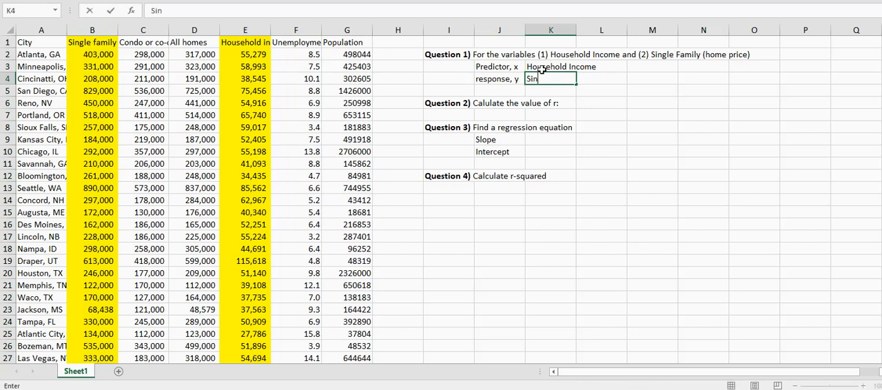
{"action": "type", "text": "gle Family (ho"}
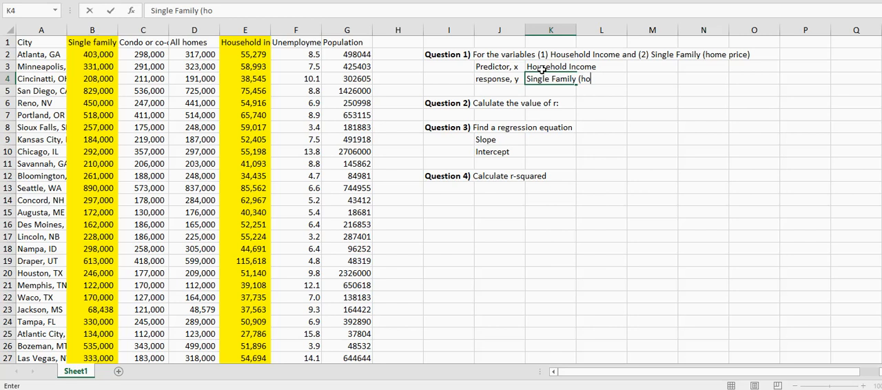
{"action": "type", "text": "me price)"}
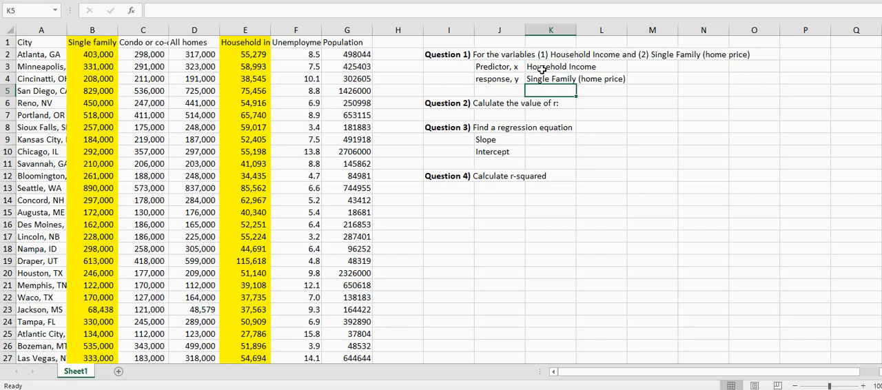
{"action": "left_click", "coordinate": [551, 114]}
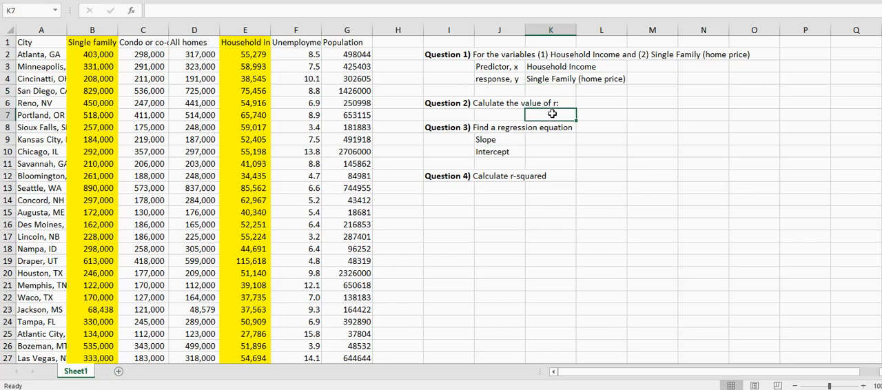
Step: Enter =CORREL(E2:E33,B2:B33) in K7, giving r ≈ 0.7940
{"action": "type", "text": "=co"}
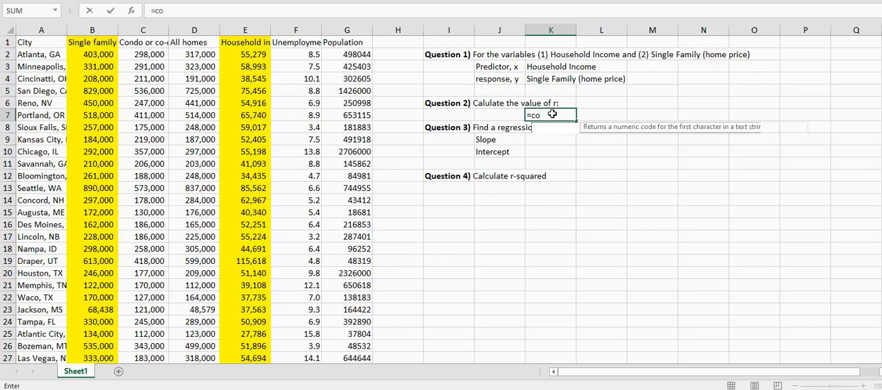
{"action": "type", "text": "rrel(E2:E33"}
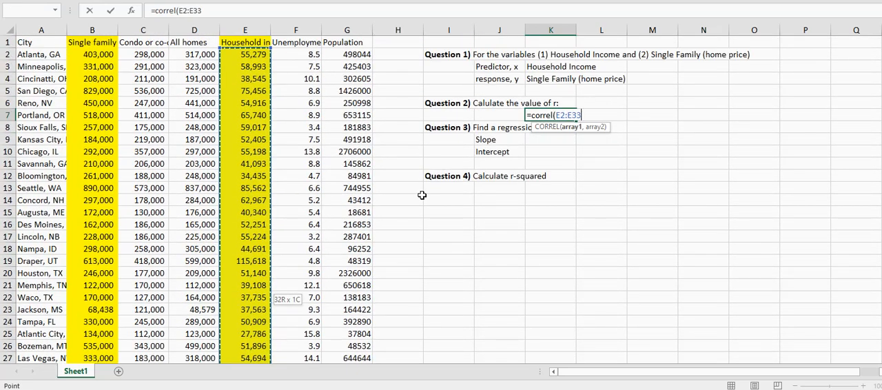
{"action": "type", "text": ",B2:B33)"}
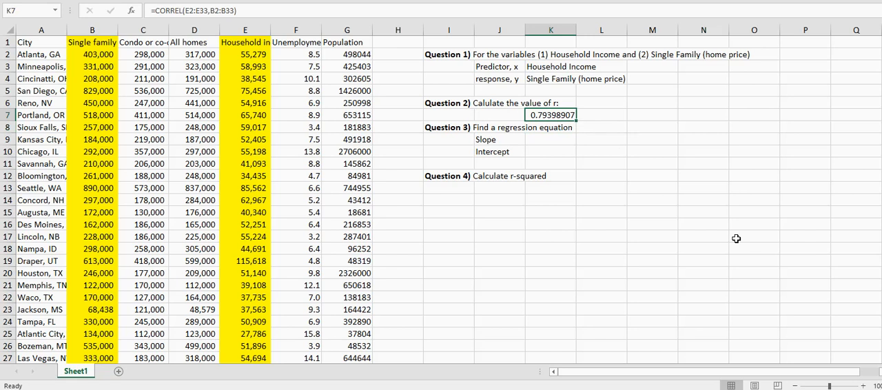
{"action": "left_click", "coordinate": [602, 114]}
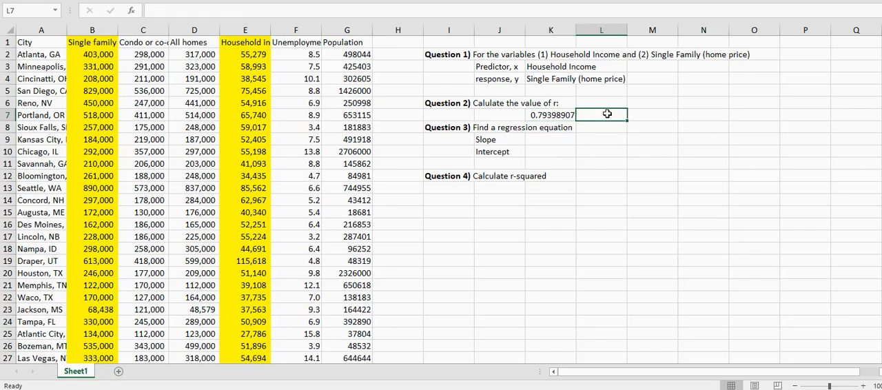
Step: Write 'There is evidence of a strong linear relationship between the variables' beside r, clearing the formula warning
{"action": "type", "text": "->"}
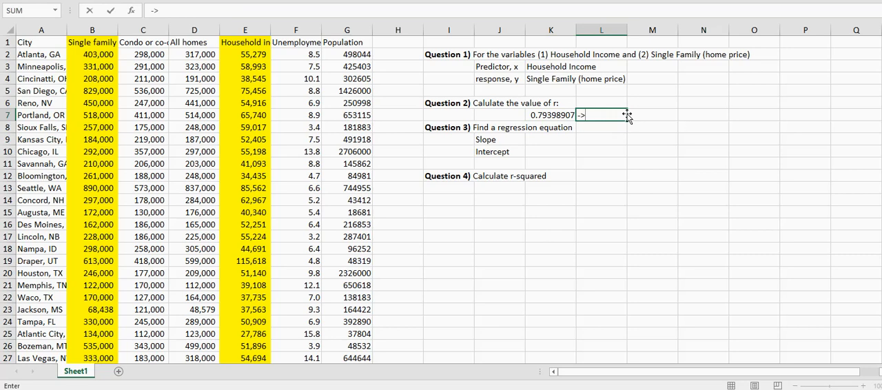
{"action": "type", "text": "There is evidence of a strong linear relationshi"}
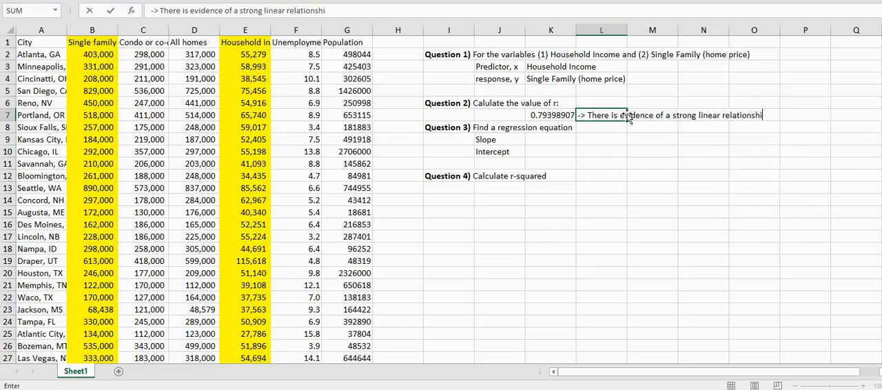
{"action": "type", "text": "between the variabl"}
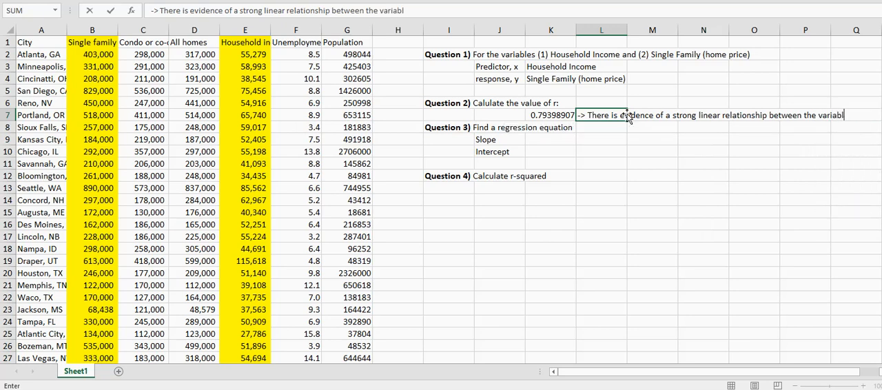
{"action": "key", "text": "Return"}
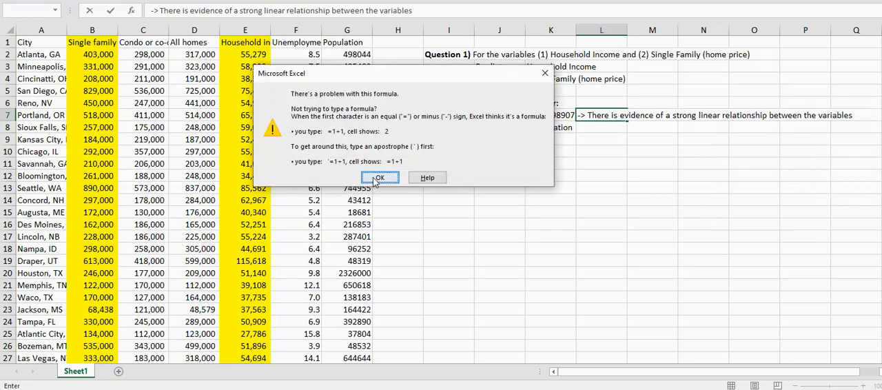
{"action": "left_click", "coordinate": [379, 178]}
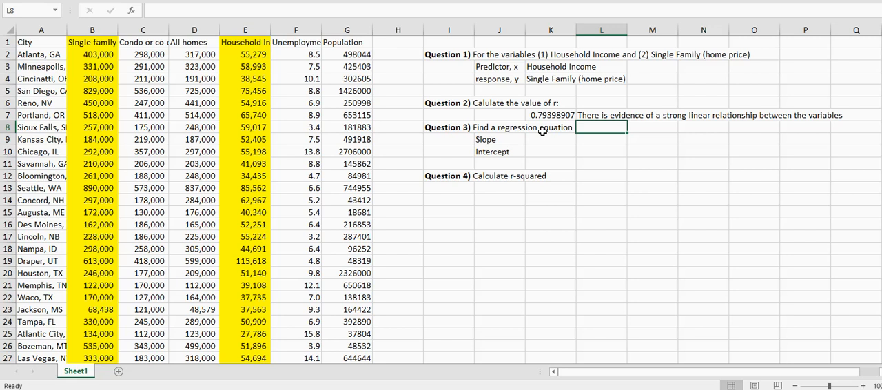
{"action": "left_click", "coordinate": [552, 139]}
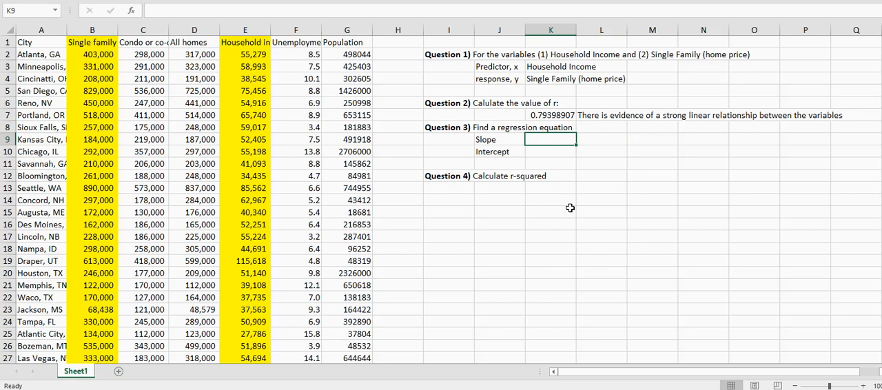
Step: Enter =SLOPE(B2:B33,E2:E33) in K9, giving a slope of about 12.6250
{"action": "type", "text": "=slope("}
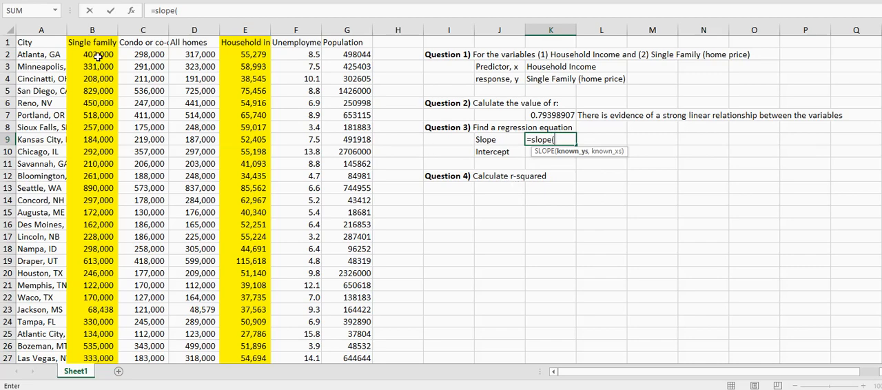
{"action": "left_click_drag", "start_coordinate": [91, 55], "coordinate": [91, 323]}
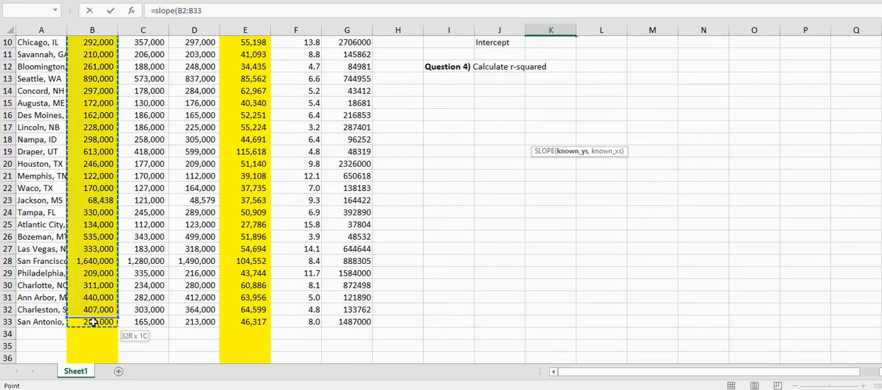
{"action": "type", "text": ",E2:E33)"}
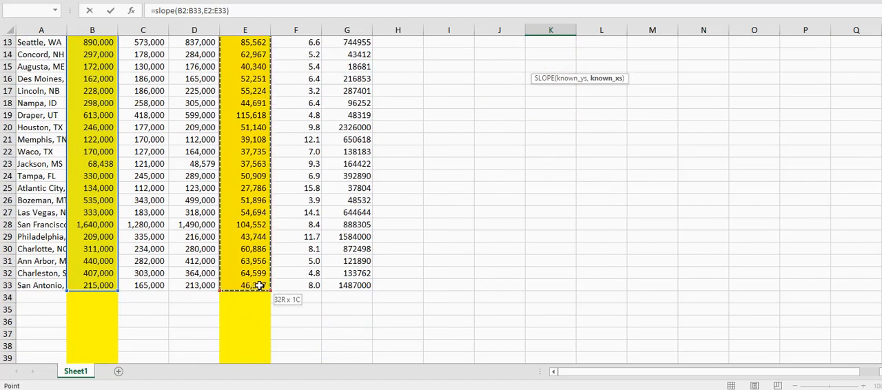
{"action": "key", "text": "Return"}
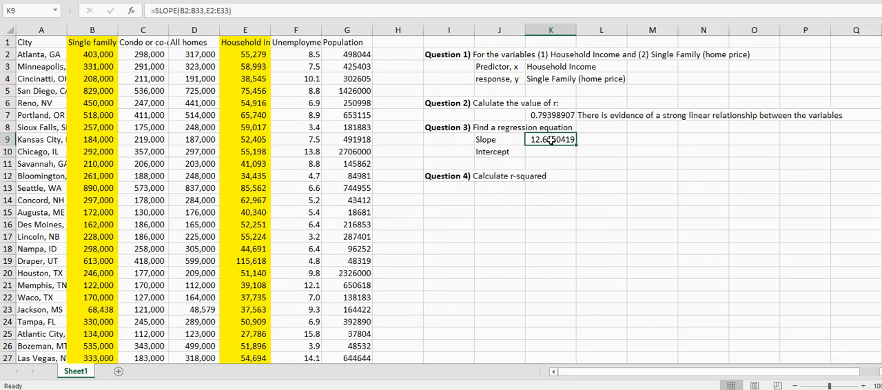
{"action": "mouse_move", "coordinate": [673, 318]}
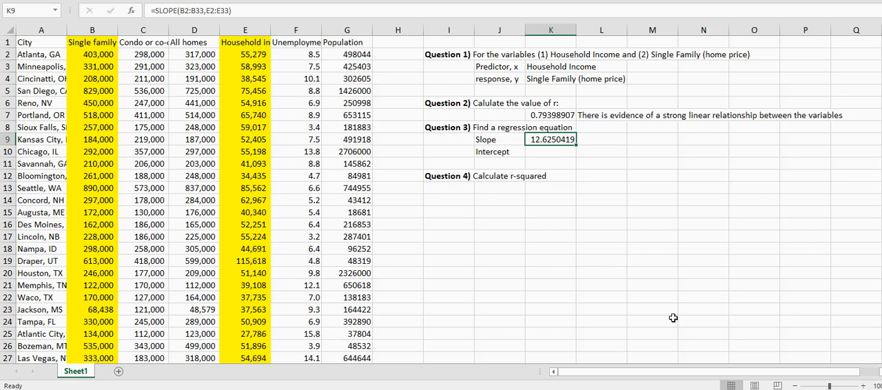
{"action": "left_click", "coordinate": [551, 151]}
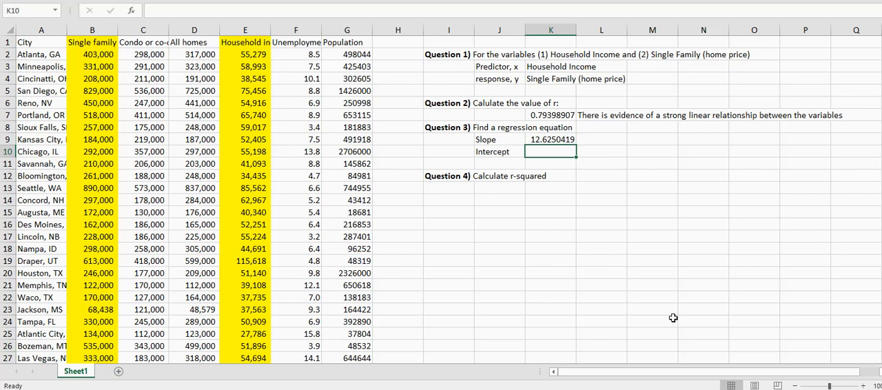
Step: Enter =INTERCEPT(B2:B33,E2:E33) in K10, giving about -335692.22
{"action": "type", "text": "=intercept("}
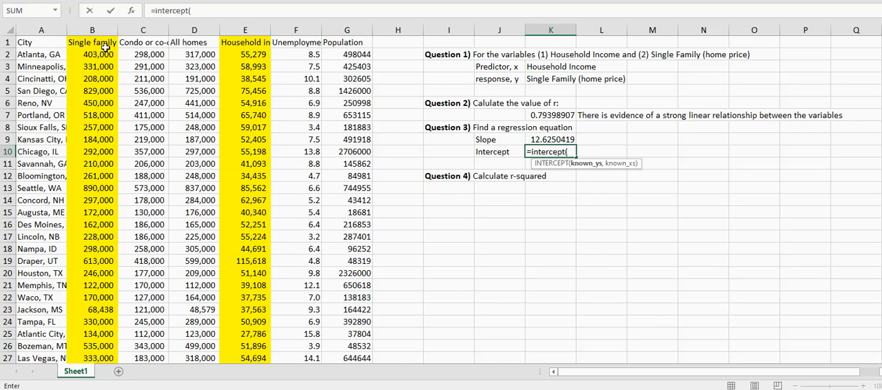
{"action": "left_click", "coordinate": [91, 53]}
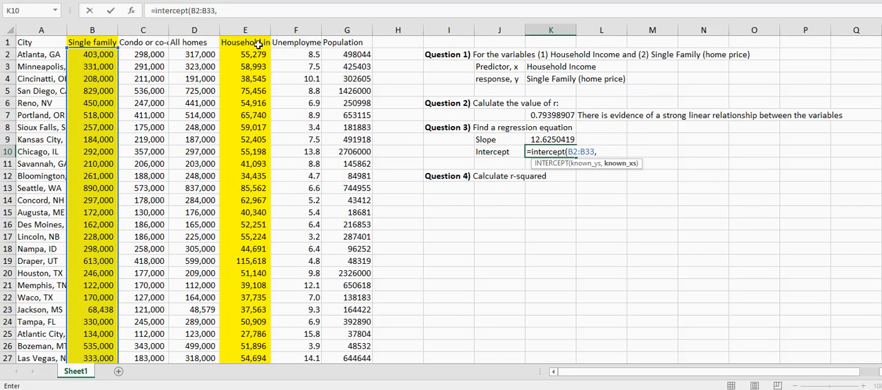
{"action": "left_click_drag", "start_coordinate": [245, 55], "coordinate": [245, 285]}
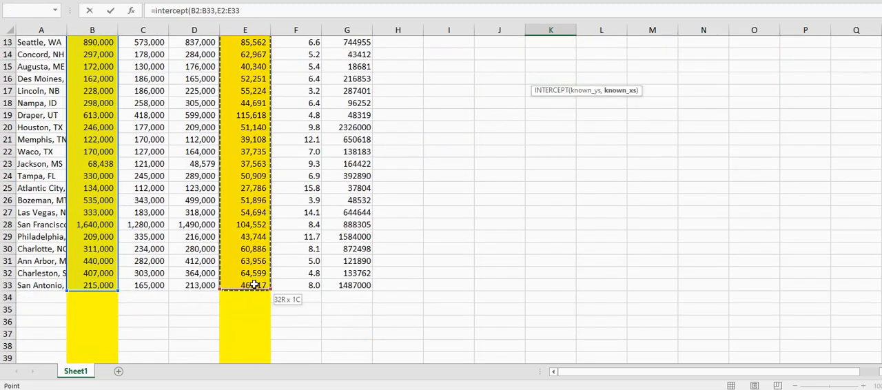
{"action": "key", "text": "Return"}
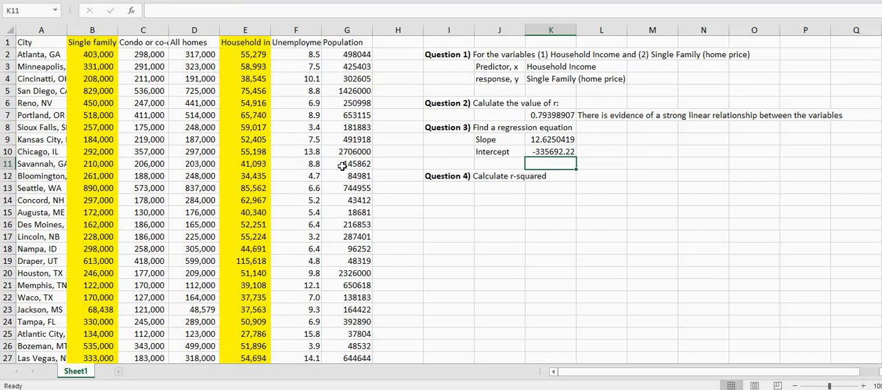
{"action": "left_click", "coordinate": [652, 140]}
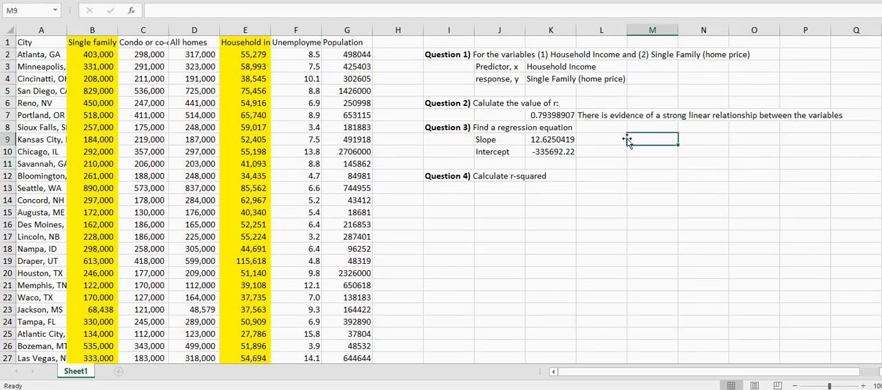
Step: Type the equation y = 12.625x - 335,692.22 in M9 beside the slope
{"action": "type", "text": "y ="}
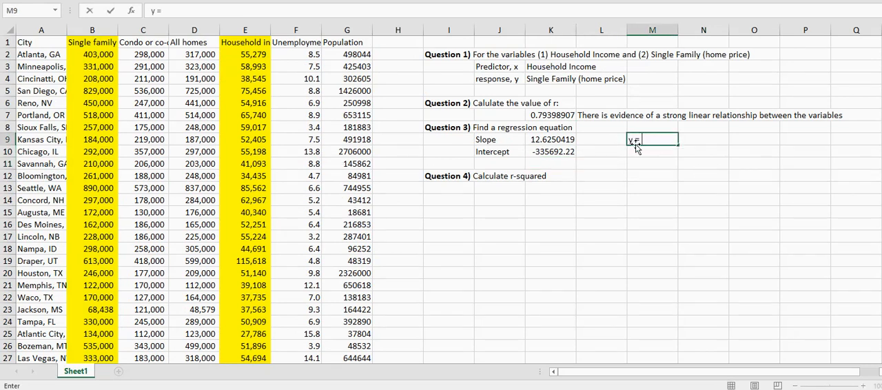
{"action": "type", "text": "12.6"}
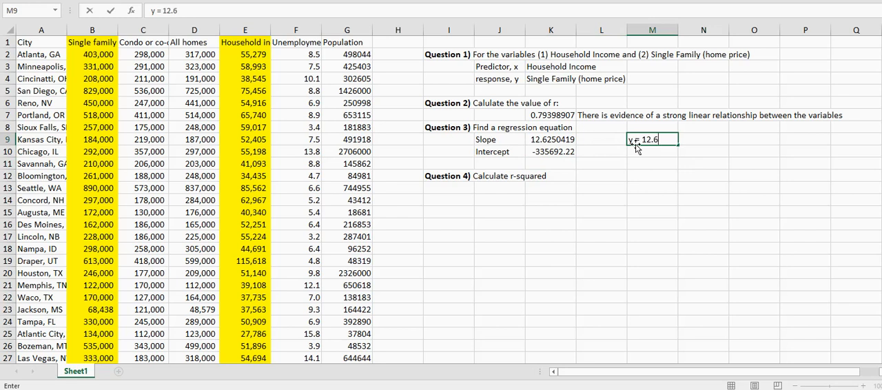
{"action": "type", "text": "5x"}
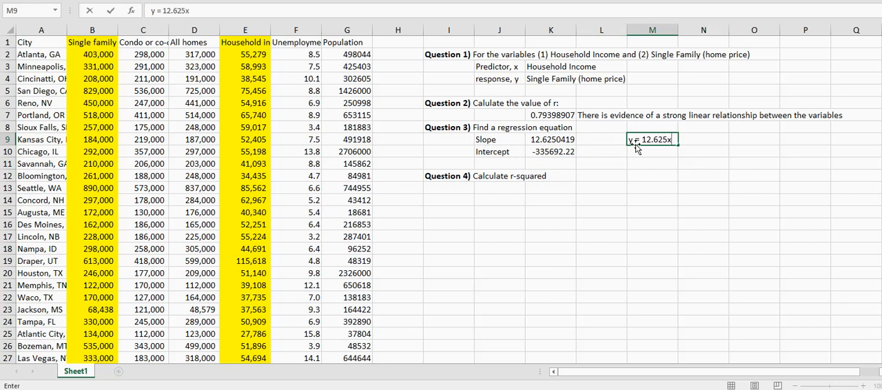
{"action": "type", "text": "-"}
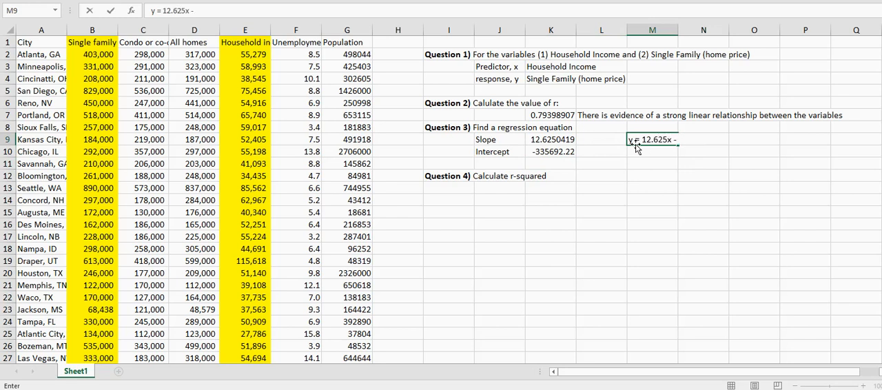
{"action": "type", "text": "335,"}
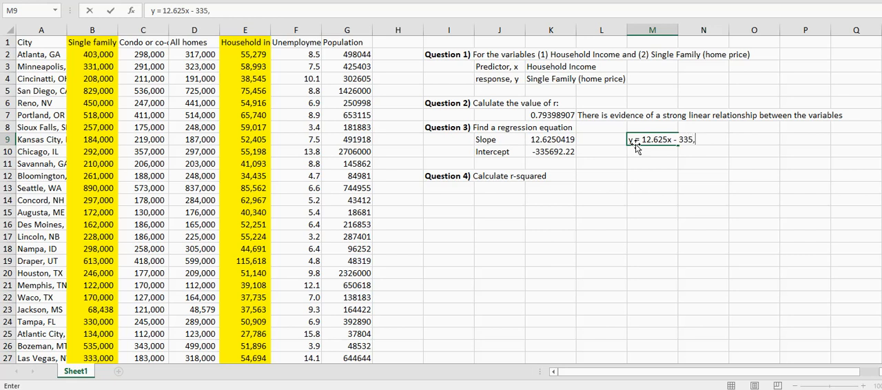
{"action": "type", "text": "692.22"}
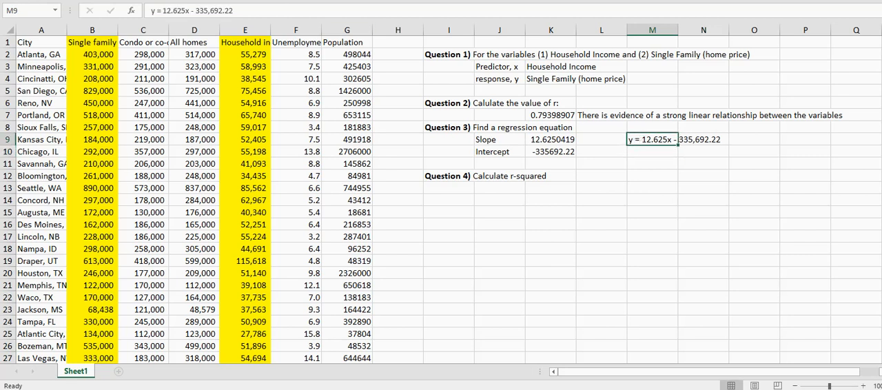
{"action": "left_click", "coordinate": [652, 199]}
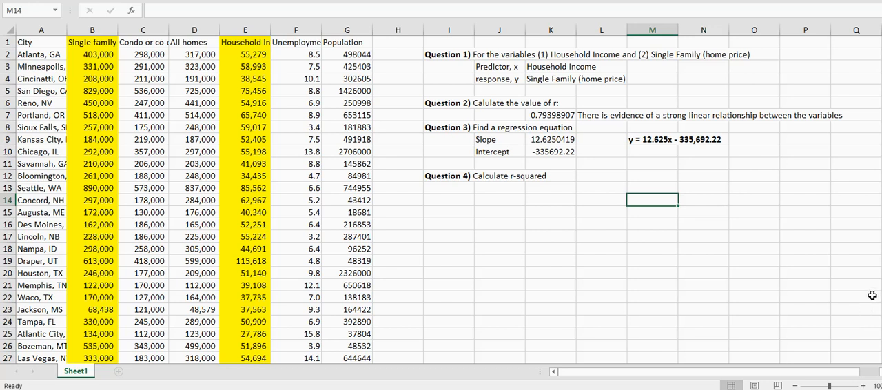
Step: Enter =K7^2 in K13 to get r-squared ≈ 0.6304 and make it bold
{"action": "left_click", "coordinate": [552, 188]}
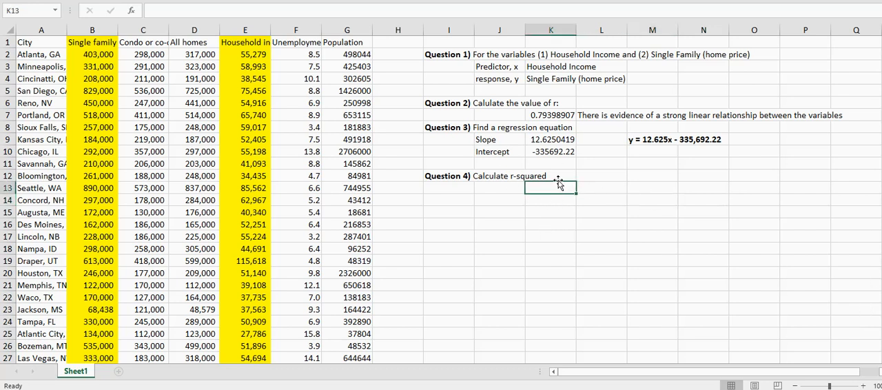
{"action": "type", "text": "=K7"}
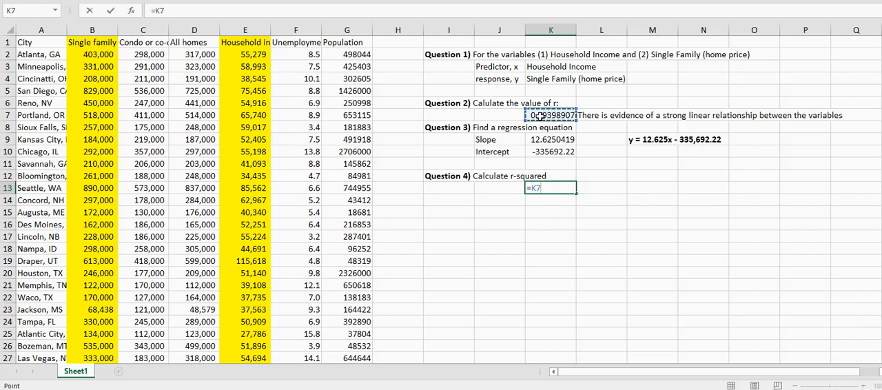
{"action": "type", "text": "^2"}
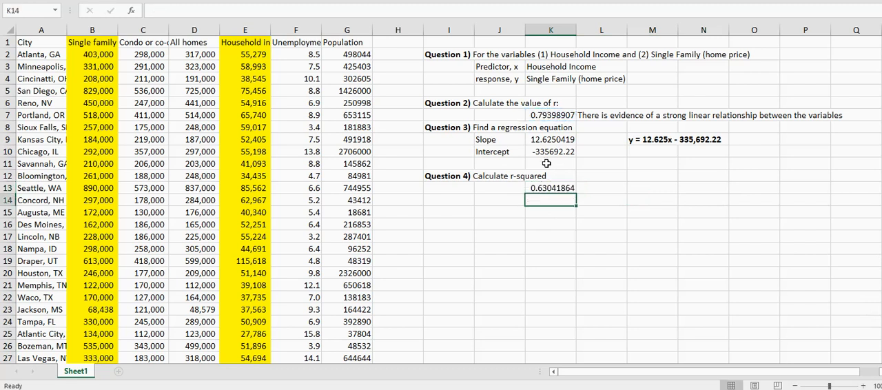
{"action": "left_click", "coordinate": [551, 187]}
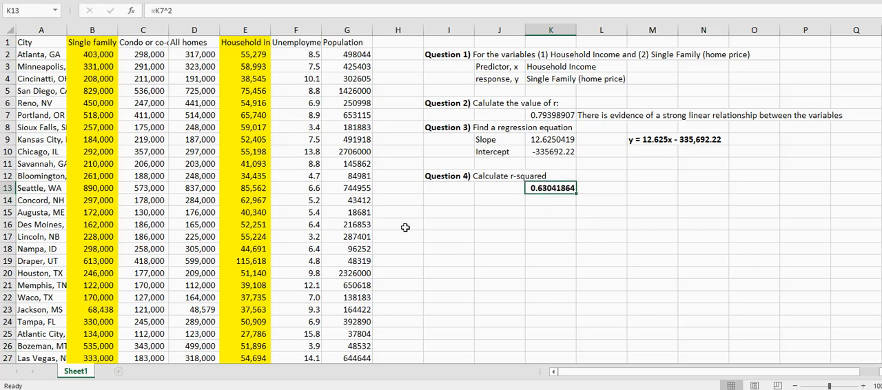
{"action": "mouse_move", "coordinate": [507, 298]}
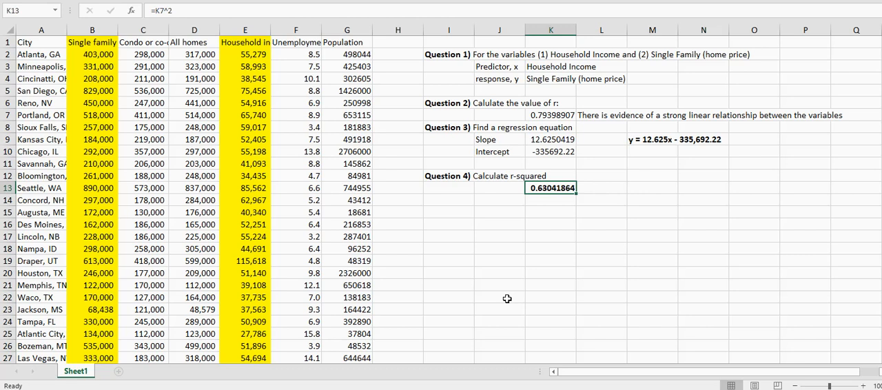
Step: Type in K15 that 63% of the variation in single-family home prices is explained by the predictor's variation
{"action": "left_click", "coordinate": [552, 212]}
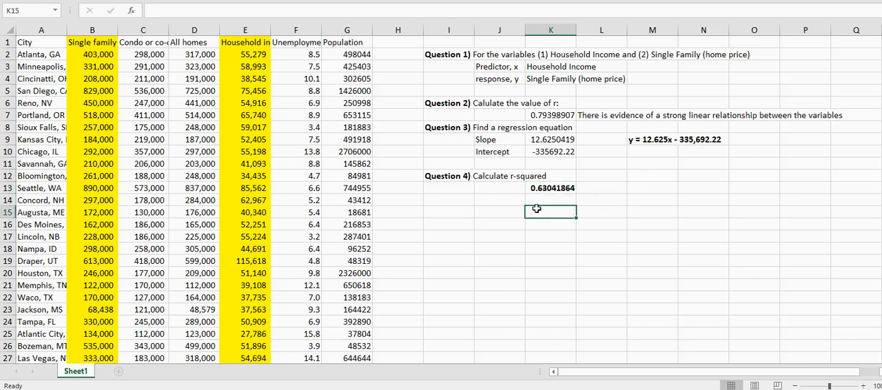
{"action": "type", "text": "63% o"}
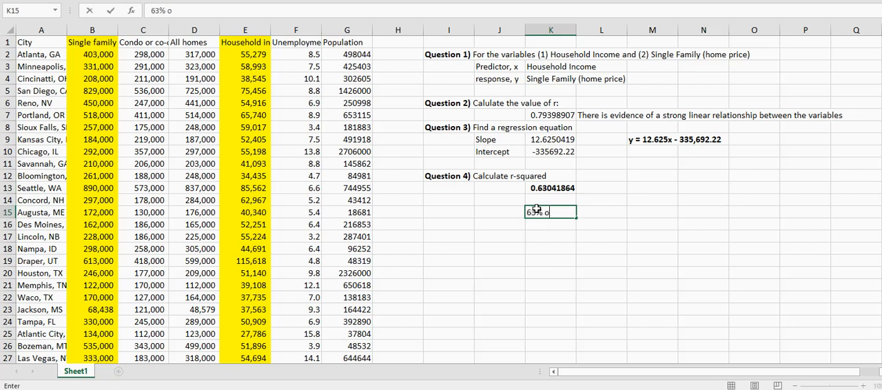
{"action": "type", "text": "f the variation in"}
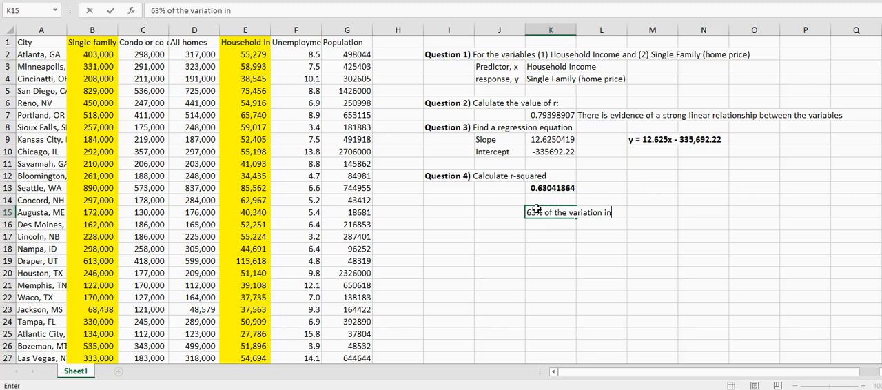
{"action": "type", "text": "the price of si"}
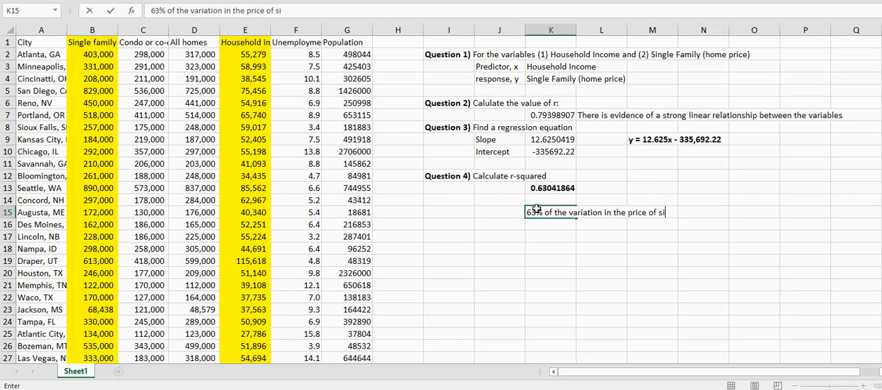
{"action": "type", "text": "ngle value homes"}
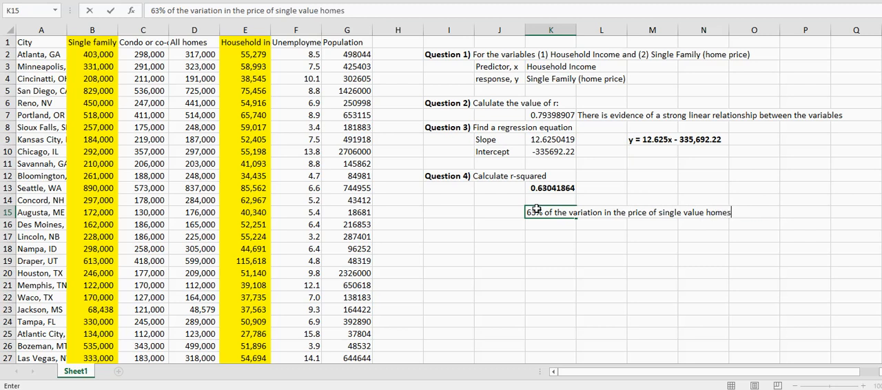
{"action": "type", "text": "is explaine"}
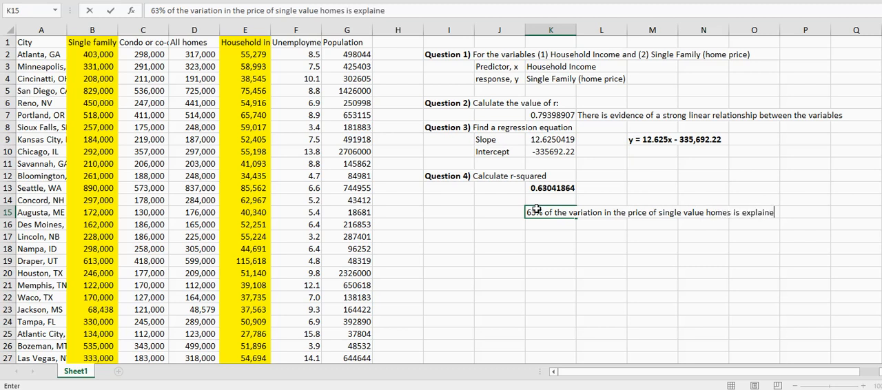
{"action": "type", "text": "by the var"}
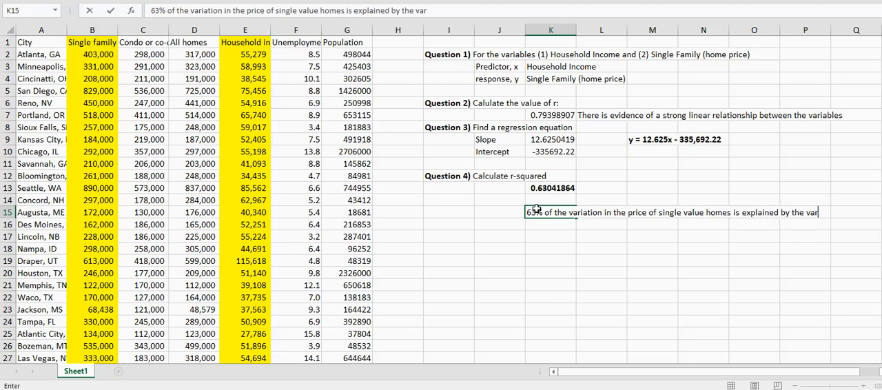
{"action": "type", "text": "ation in househo"}
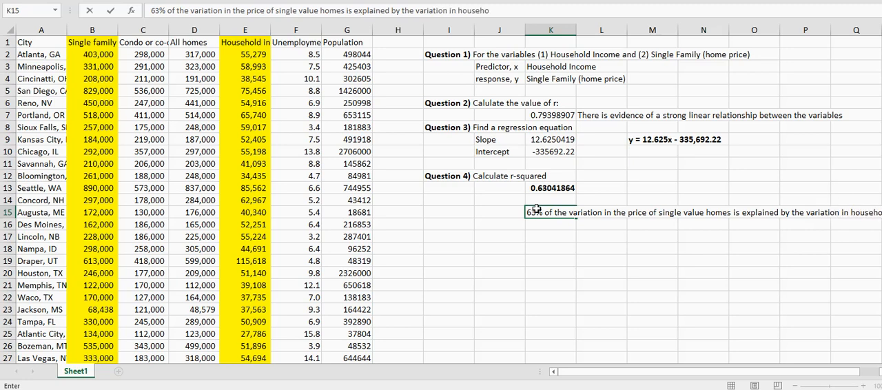
{"action": "key", "text": "Return"}
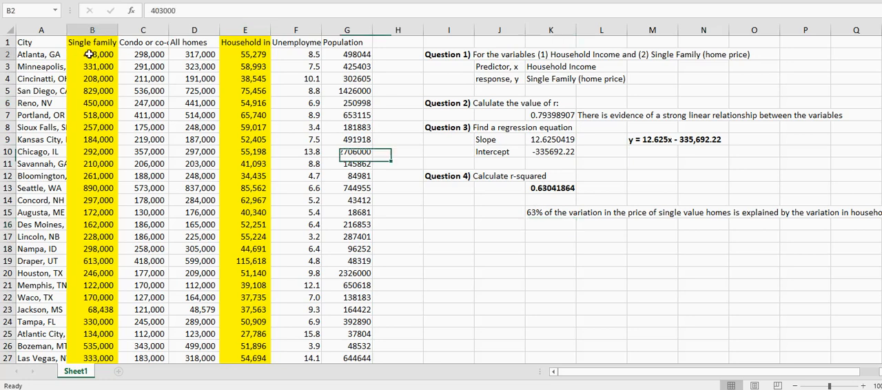
{"action": "left_click_drag", "start_coordinate": [91, 55], "coordinate": [91, 66]}
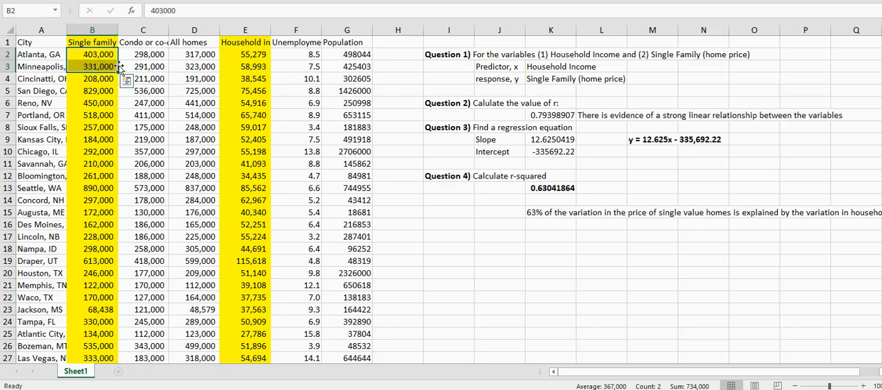
{"action": "left_click", "coordinate": [245, 53]}
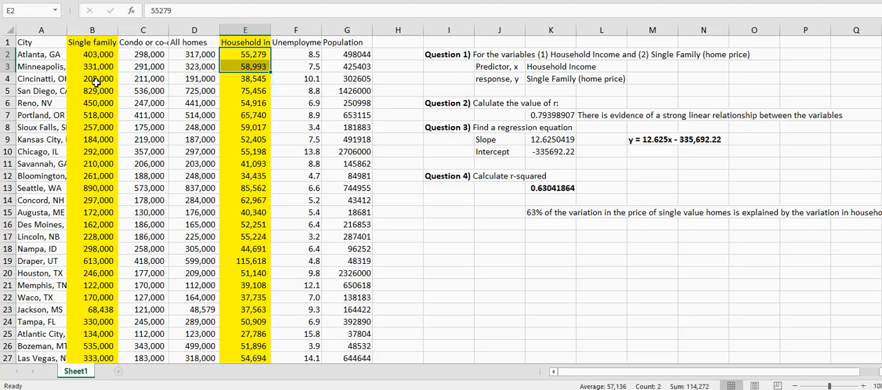
{"action": "left_click", "coordinate": [41, 79]}
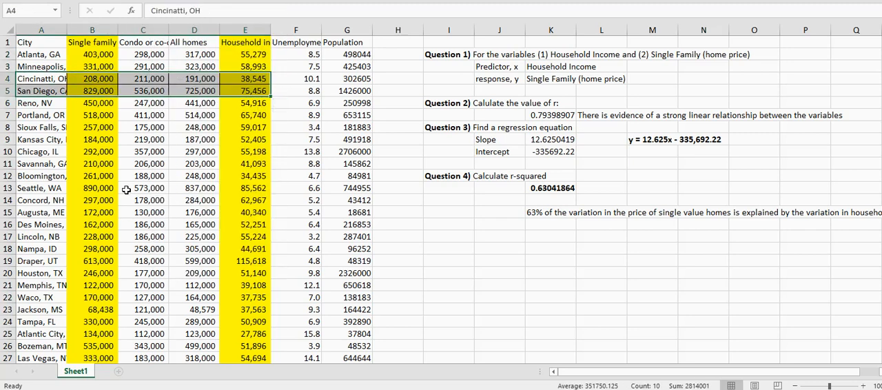
{"action": "left_click", "coordinate": [91, 77]}
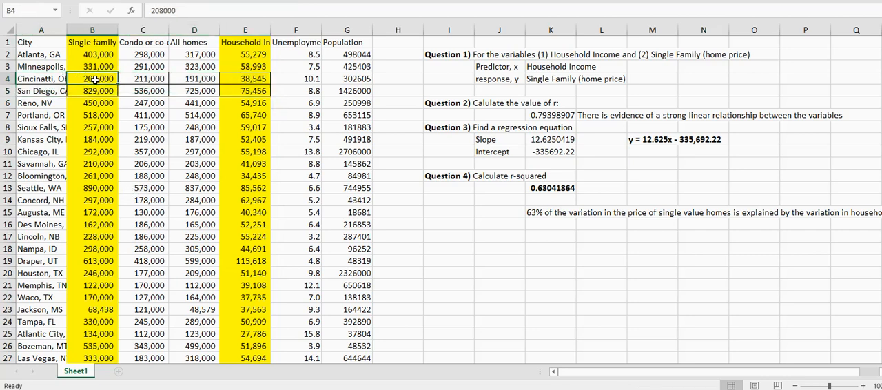
{"action": "left_click", "coordinate": [245, 78]}
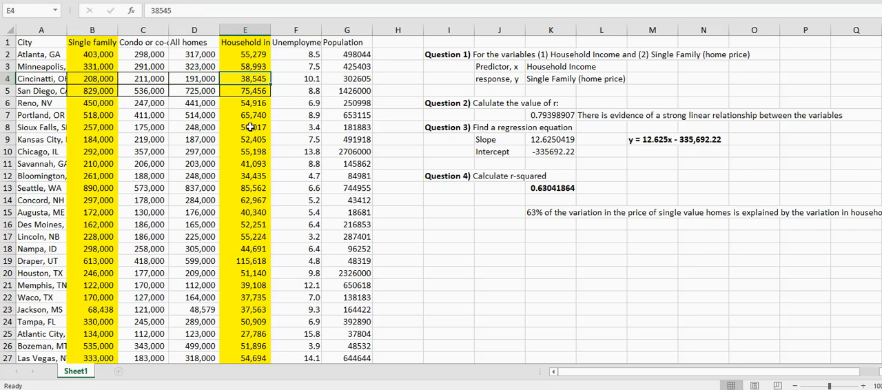
{"action": "left_click", "coordinate": [91, 91]}
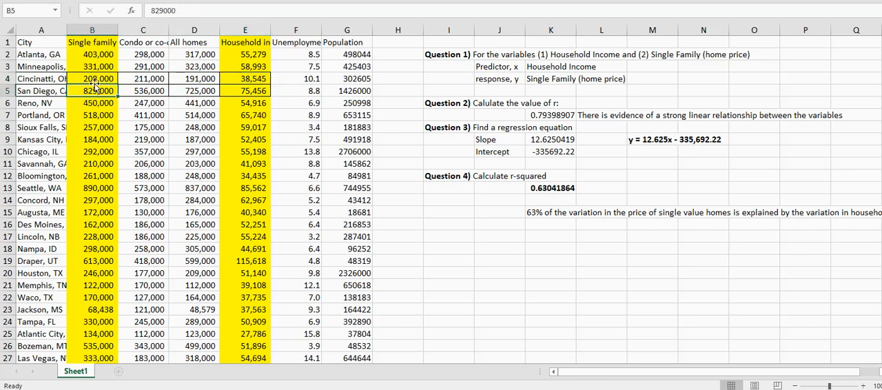
{"action": "left_click", "coordinate": [246, 91]}
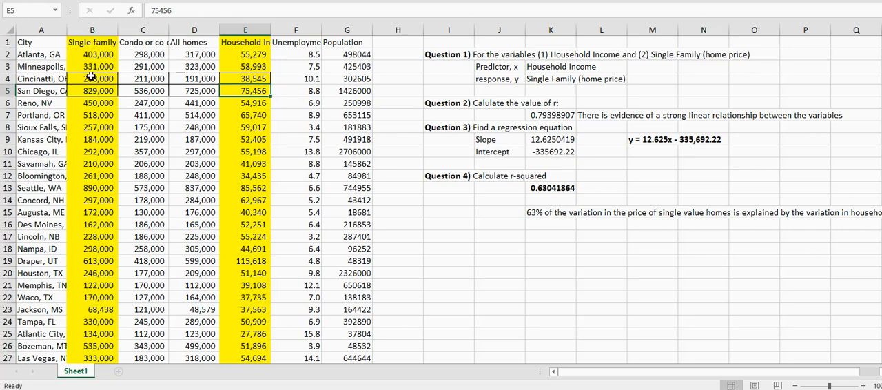
{"action": "mouse_move", "coordinate": [109, 102]}
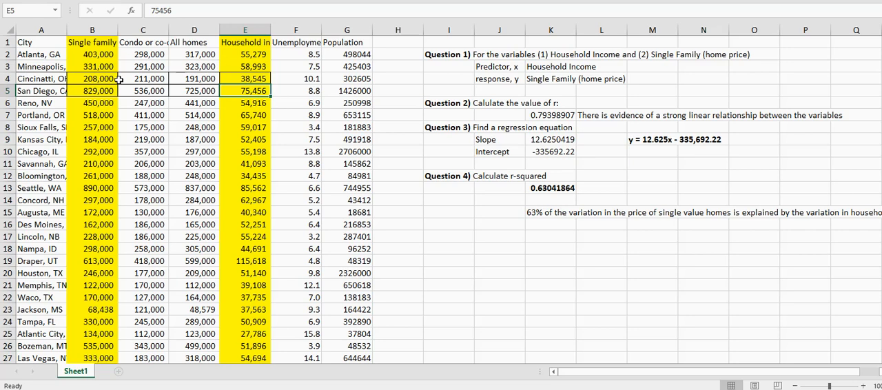
{"action": "mouse_move", "coordinate": [457, 267]}
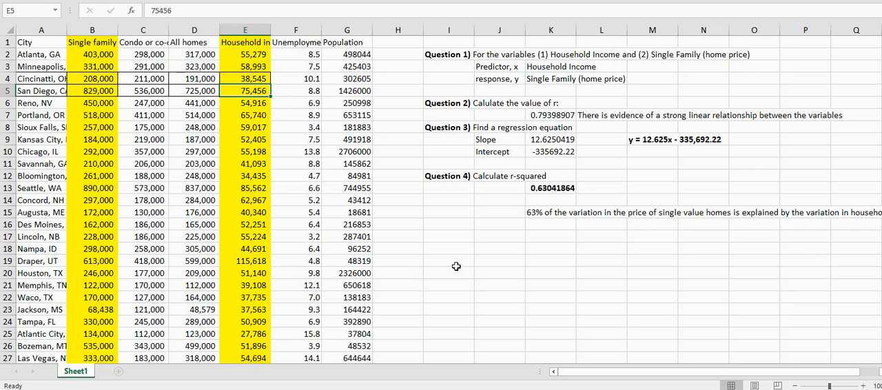